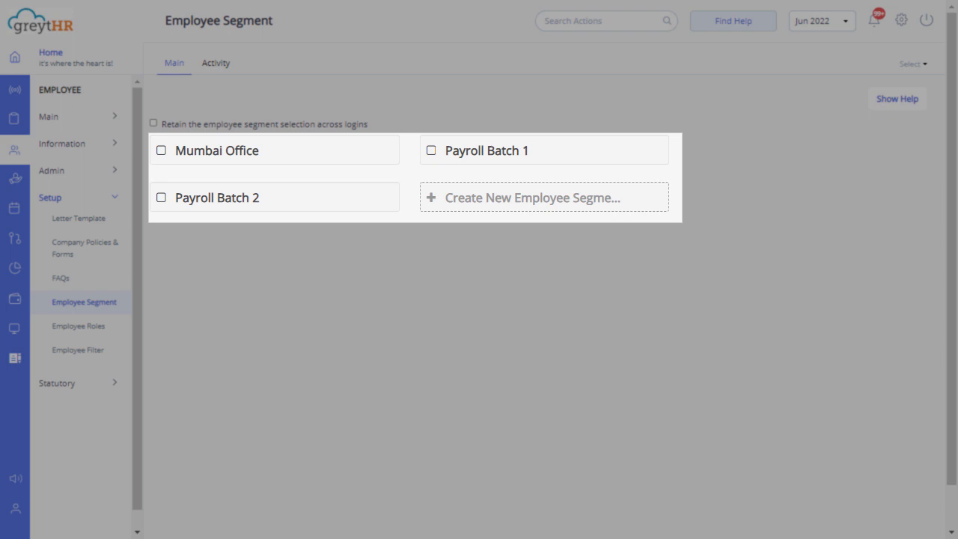
Step: Create a new employee segment and enter the title 'Bangalore Office'
{"action": "left_click", "coordinate": [545, 198]}
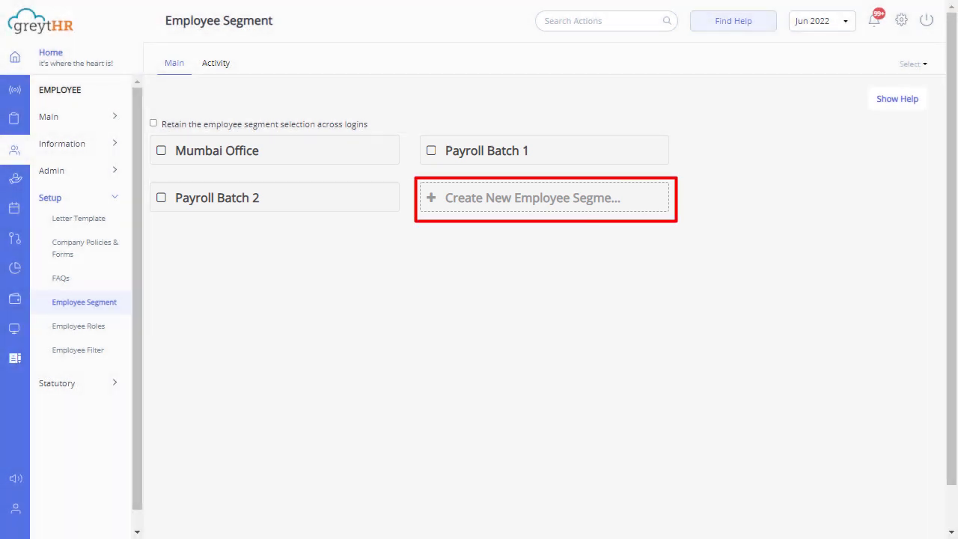
{"action": "left_click", "coordinate": [512, 201]}
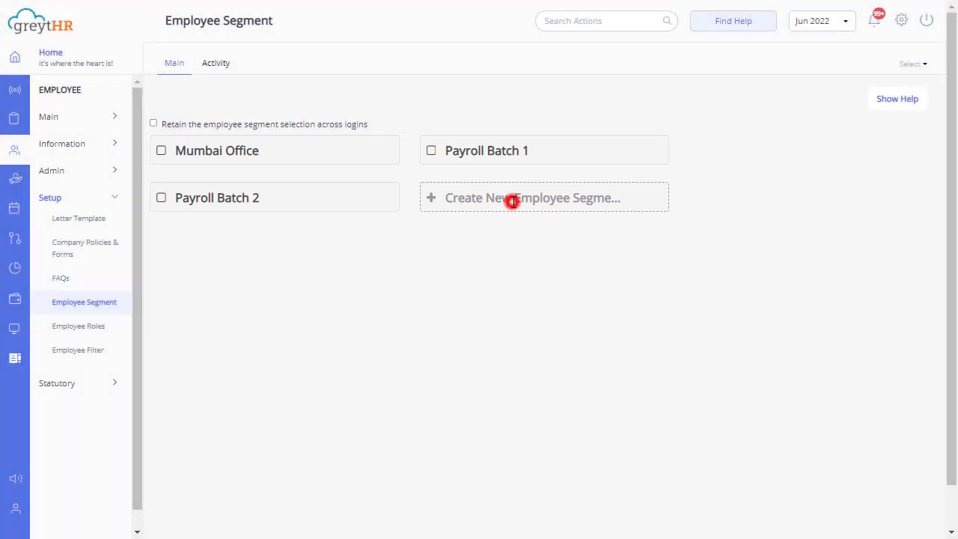
{"action": "left_click", "coordinate": [533, 198]}
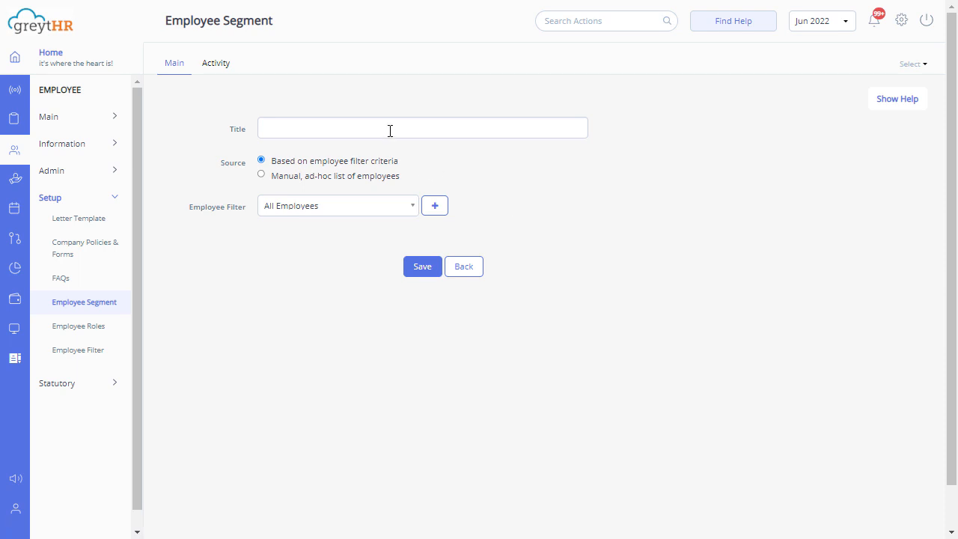
{"action": "type", "text": "Bangalore Office"}
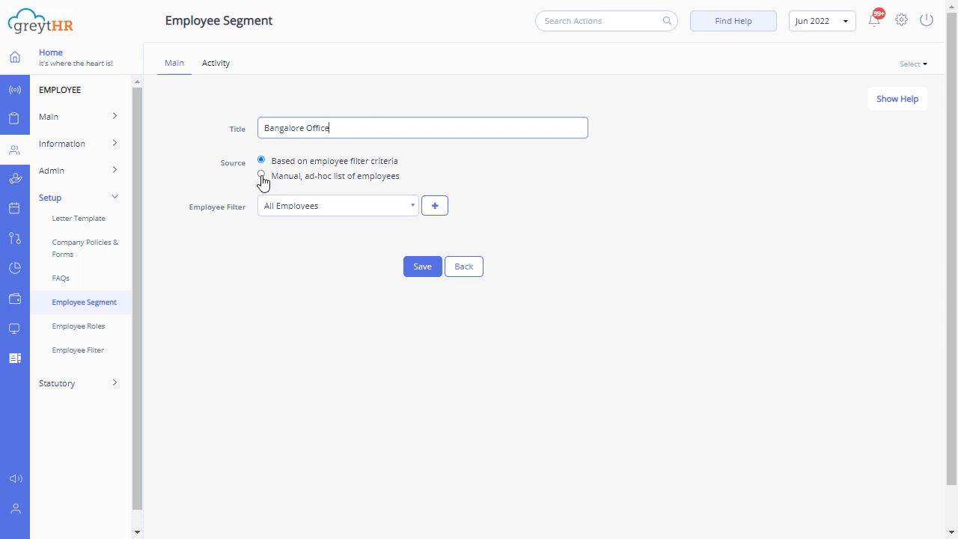
{"action": "left_click", "coordinate": [261, 173]}
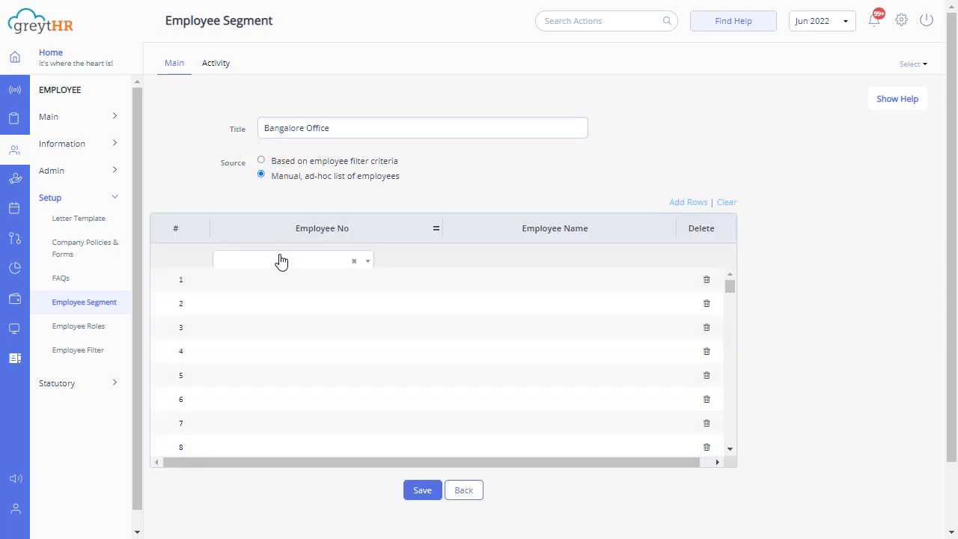
{"action": "left_click", "coordinate": [287, 260]}
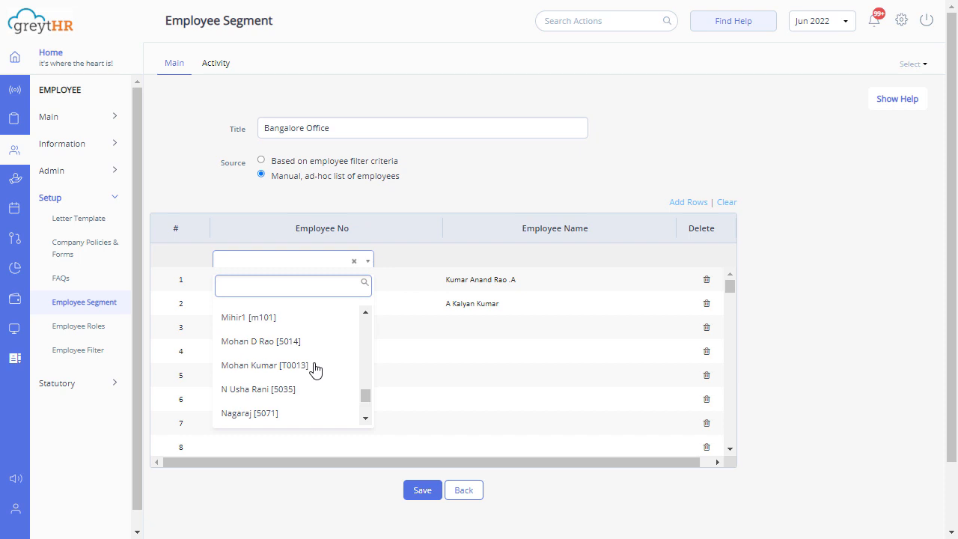
{"action": "left_click", "coordinate": [261, 341]}
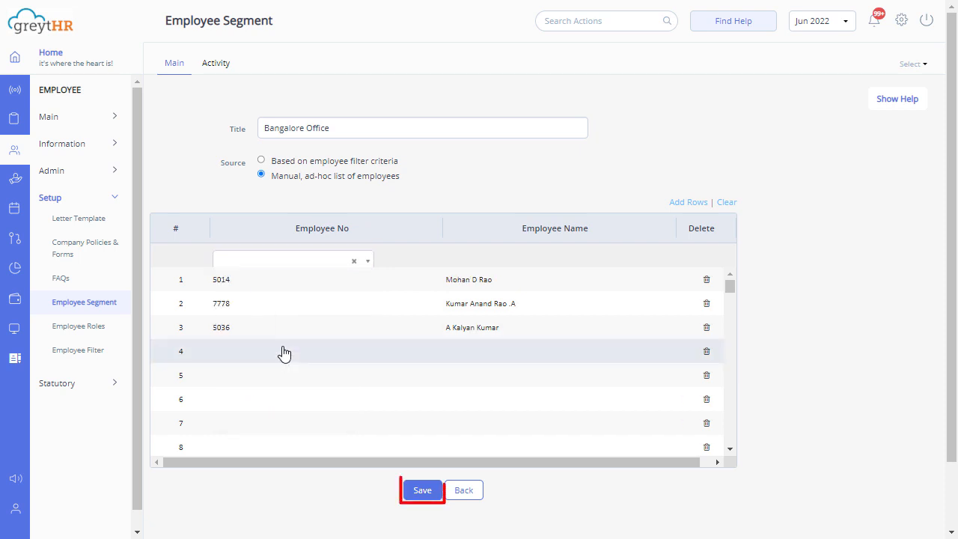
Step: Save Bangalore Office so it joins Mumbai Office and Payroll batches, then return to Overview
{"action": "left_click", "coordinate": [422, 490]}
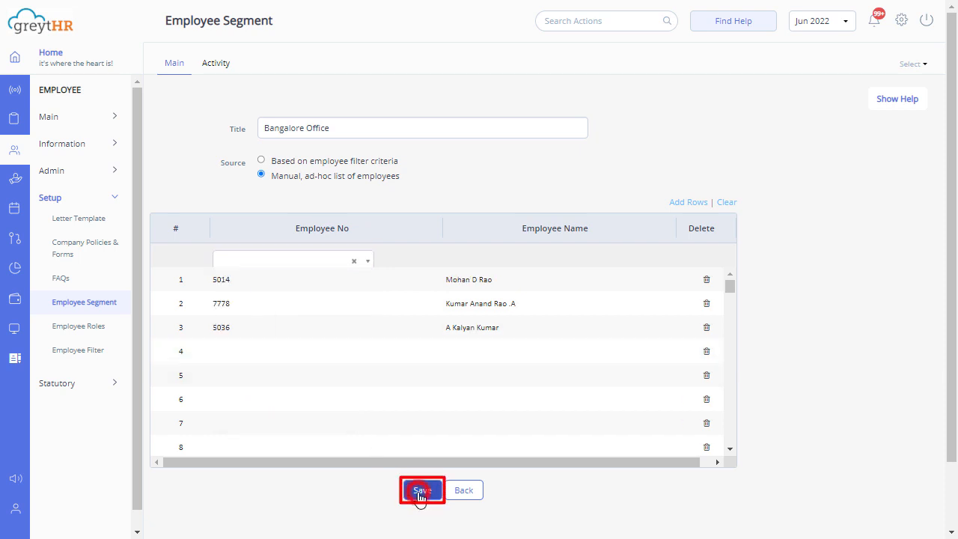
{"action": "left_click", "coordinate": [422, 489]}
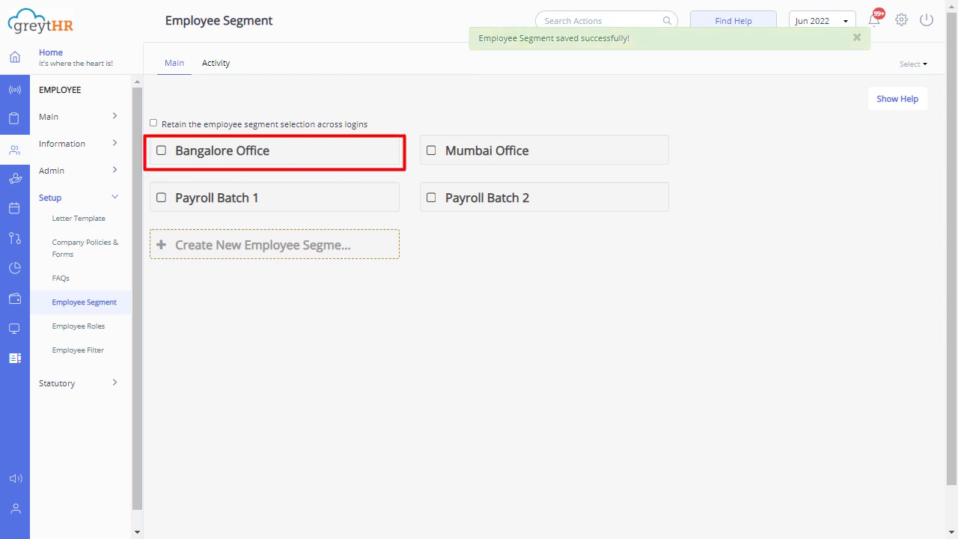
{"action": "left_click", "coordinate": [856, 37]}
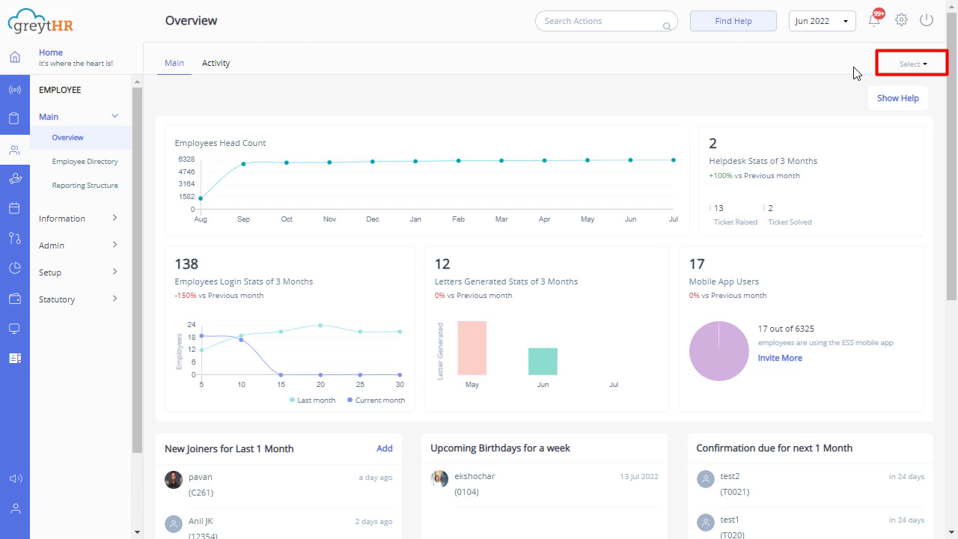
Step: Filter the Overview dashboard to the Bangalore Office segment
{"action": "left_click", "coordinate": [910, 63]}
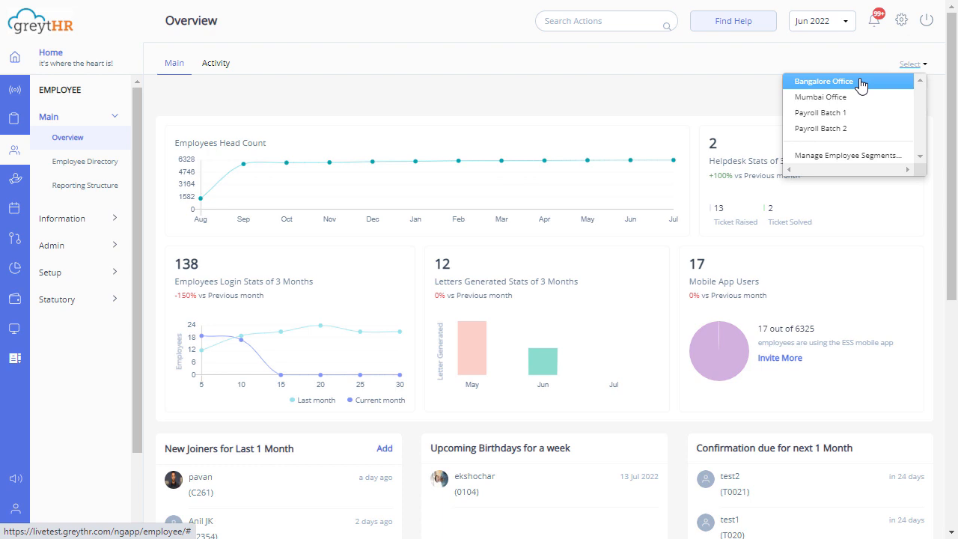
{"action": "left_click", "coordinate": [823, 81]}
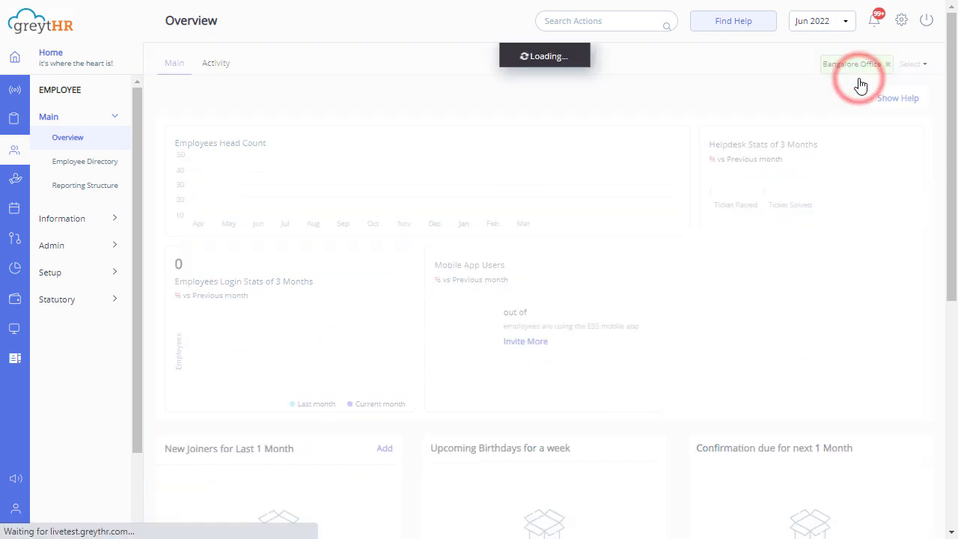